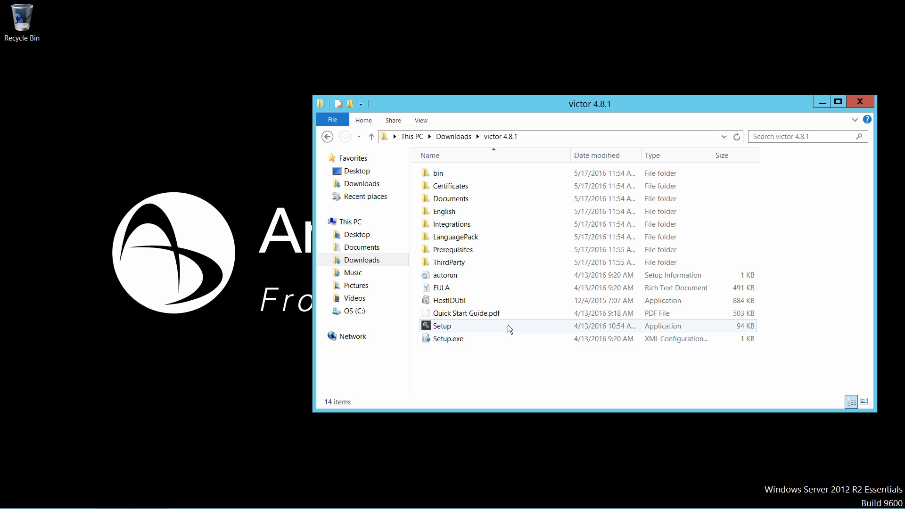
- Launch victor 4.8.1 Setup from the downloaded folder to reach the Welcome screen
{"action": "double_click", "coordinate": [441, 325]}
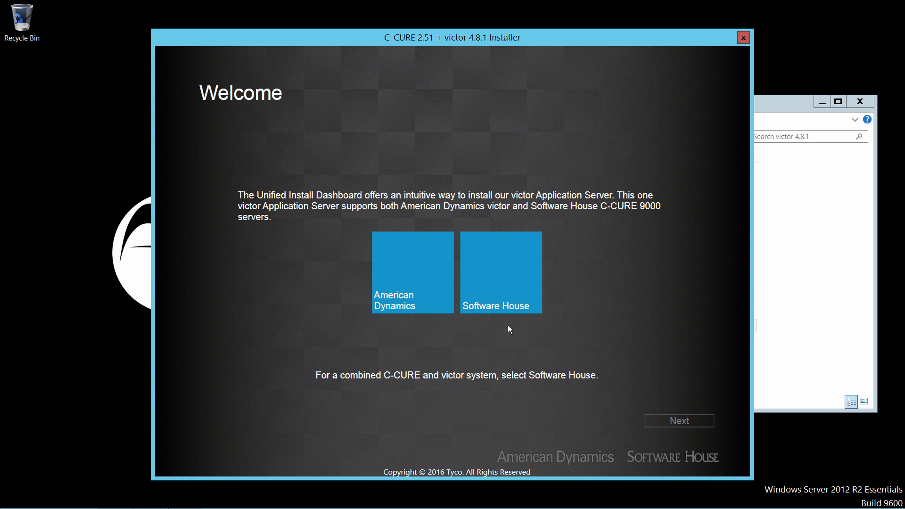
{"action": "mouse_move", "coordinate": [442, 289]}
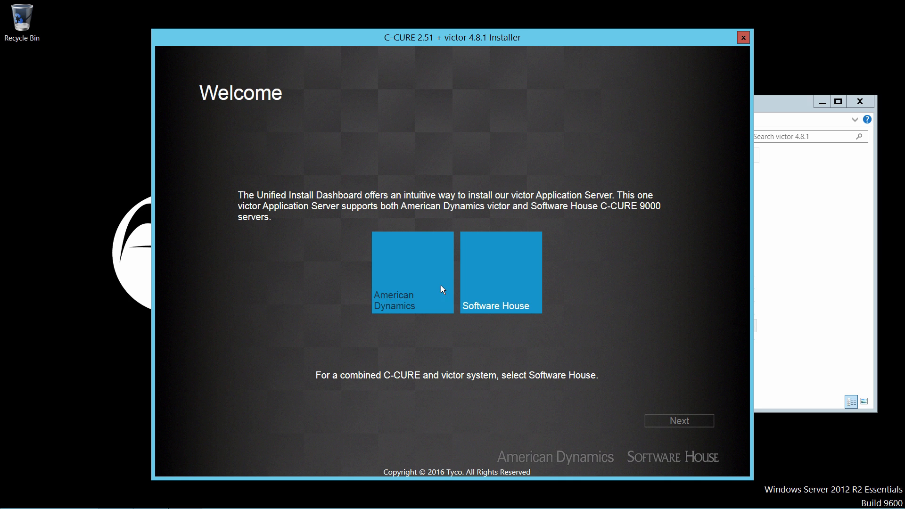
- Choose the American Dynamics product line, then the victor Application Server and Client platform
{"action": "left_click", "coordinate": [412, 272]}
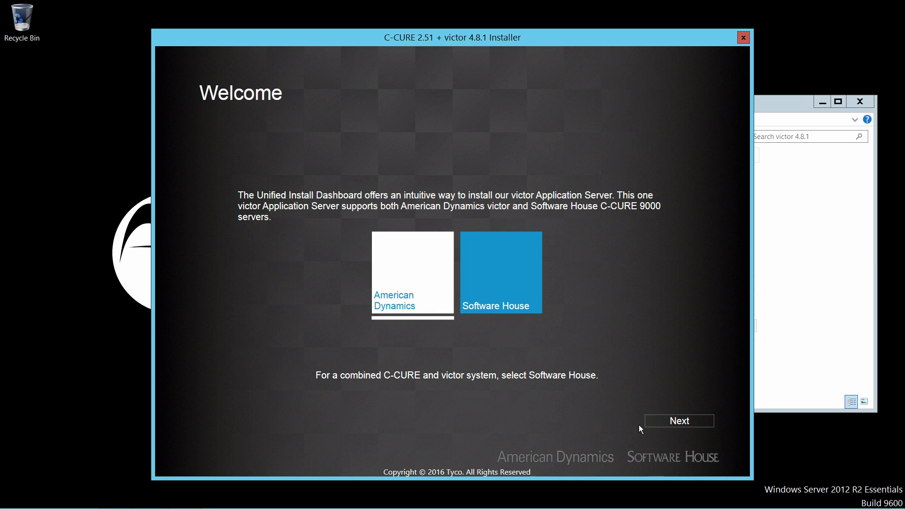
{"action": "left_click", "coordinate": [679, 421]}
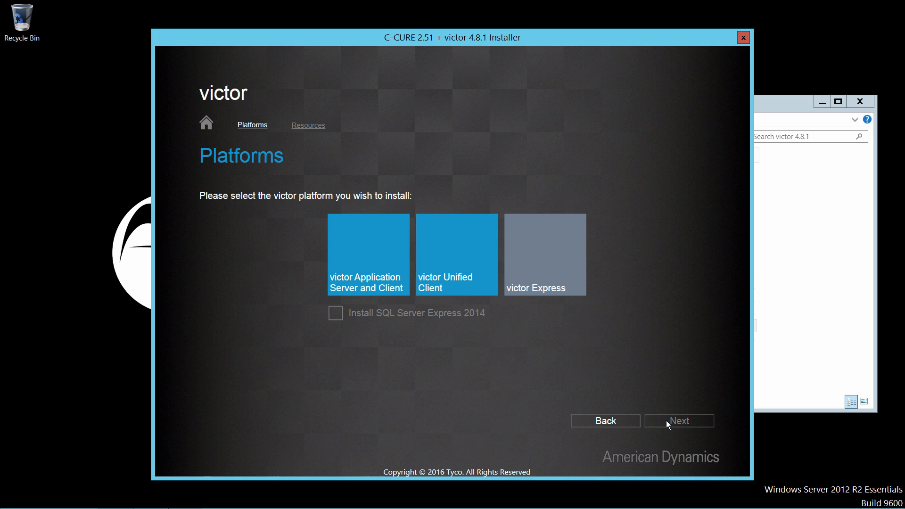
{"action": "mouse_move", "coordinate": [566, 369]}
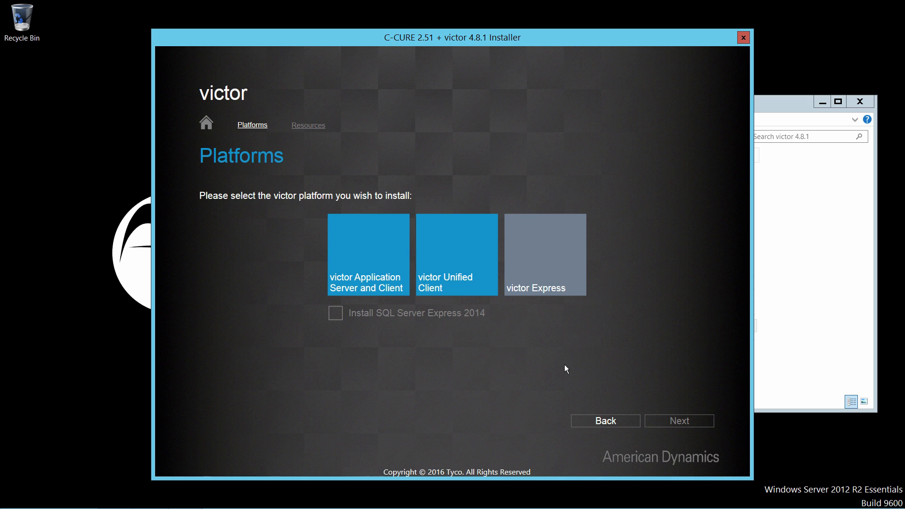
{"action": "mouse_move", "coordinate": [386, 260]}
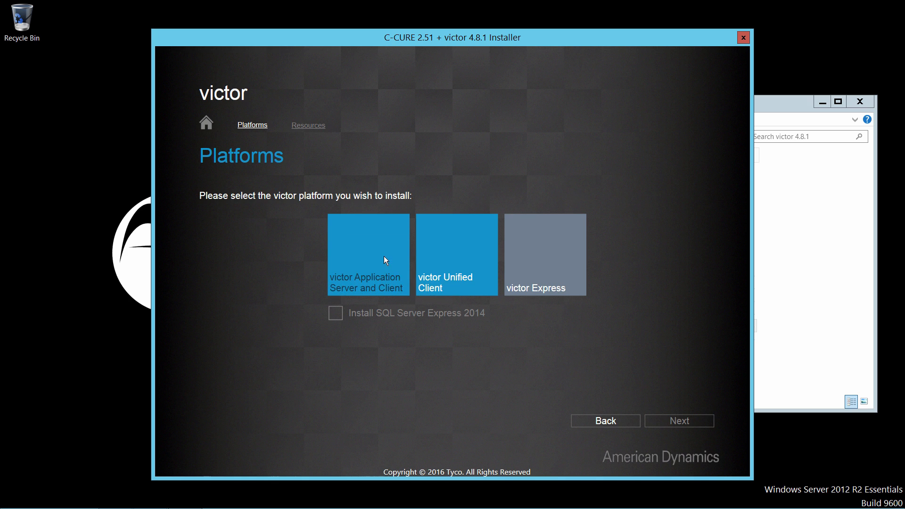
{"action": "left_click", "coordinate": [368, 254]}
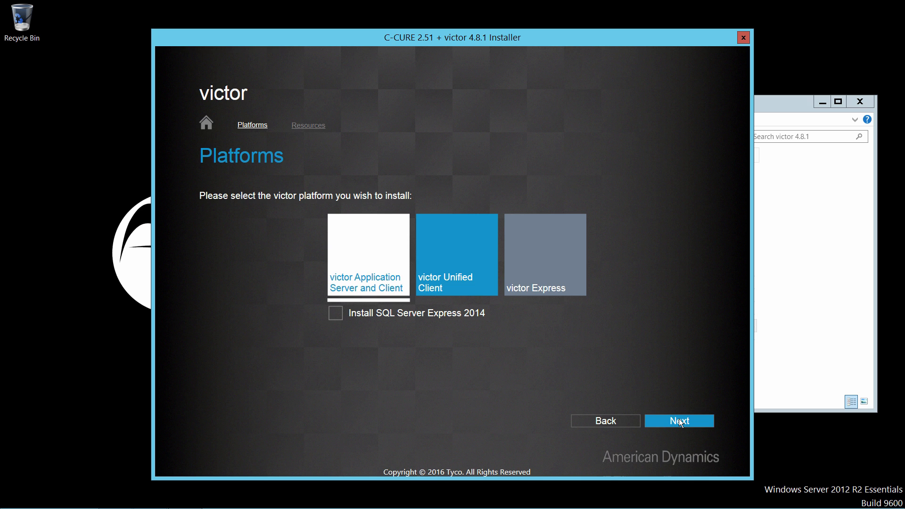
- Confirm the install items (Prerequisites plus three victor components) and accept the license terms
{"action": "left_click", "coordinate": [679, 420]}
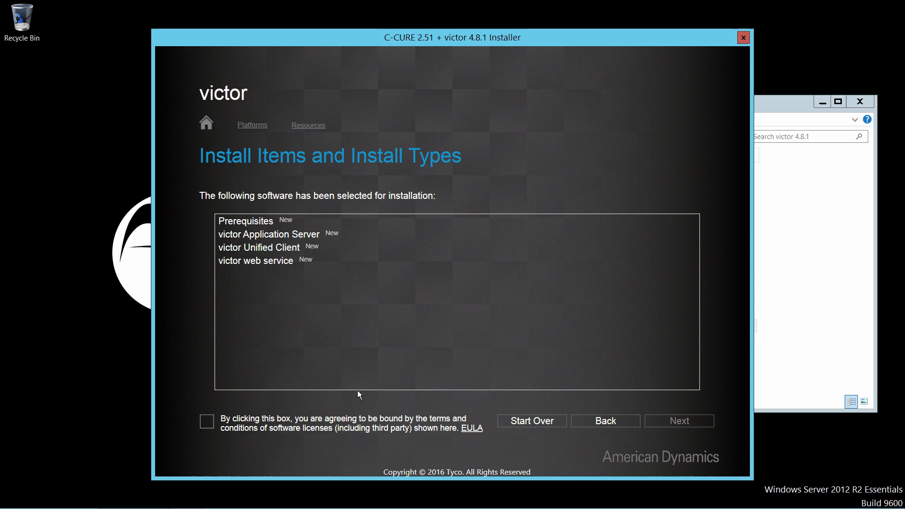
{"action": "mouse_move", "coordinate": [206, 425]}
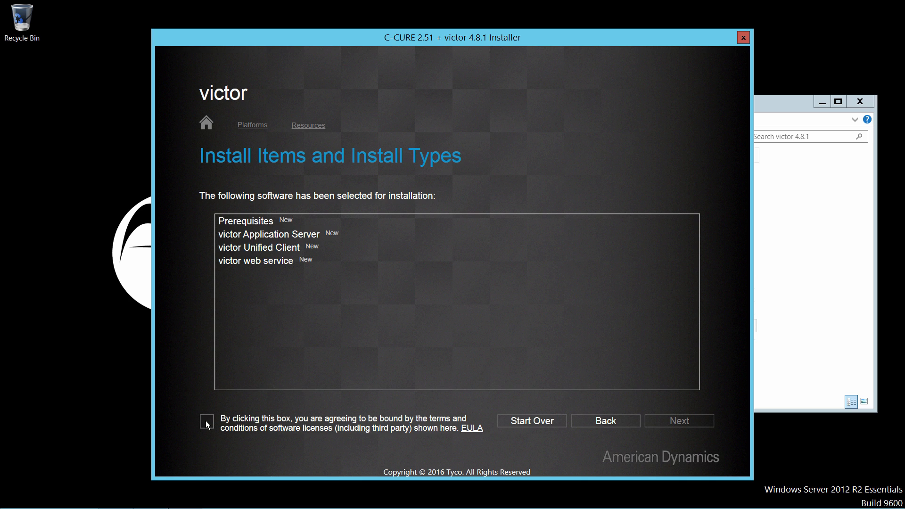
{"action": "left_click", "coordinate": [207, 422]}
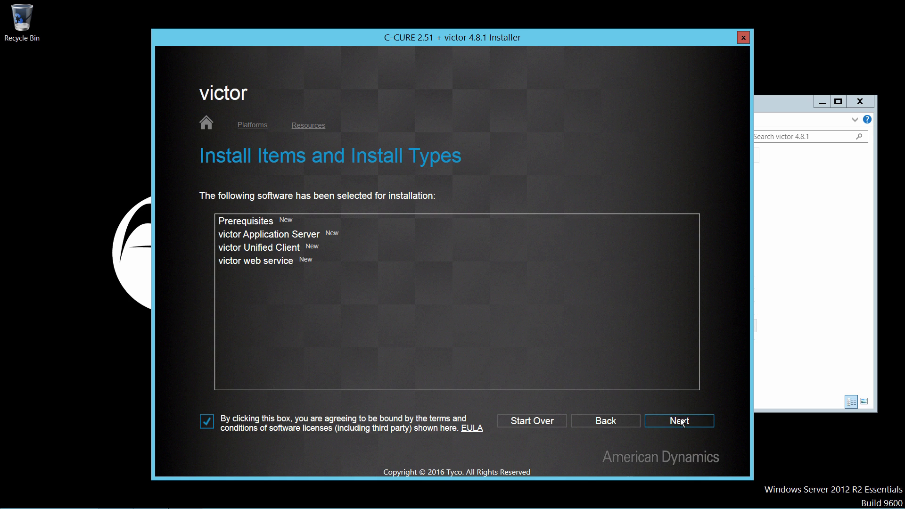
- Choose the Advanced installation type and a Master Application Server installation
{"action": "left_click", "coordinate": [679, 420]}
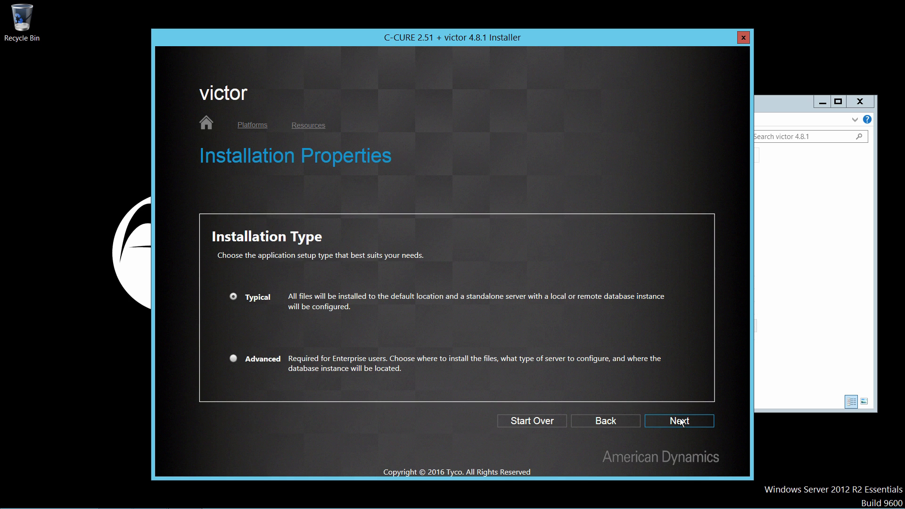
{"action": "mouse_move", "coordinate": [392, 369]}
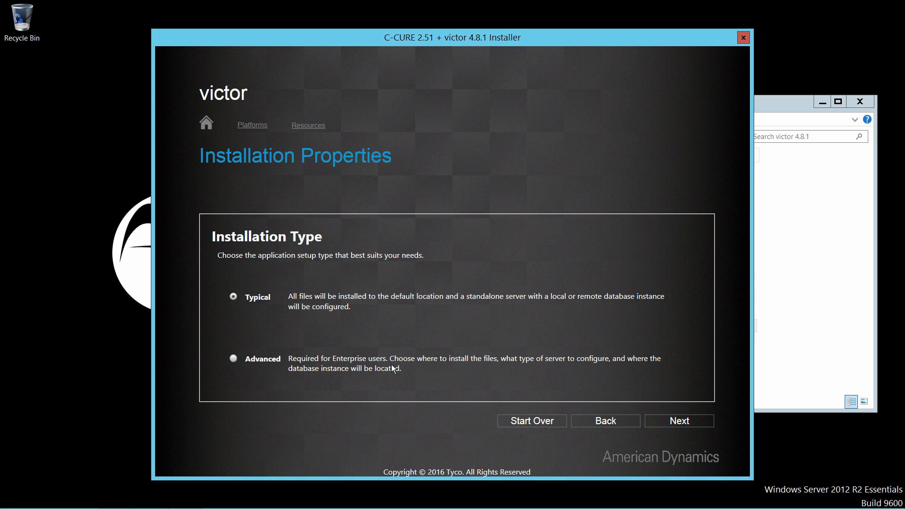
{"action": "mouse_move", "coordinate": [314, 369]}
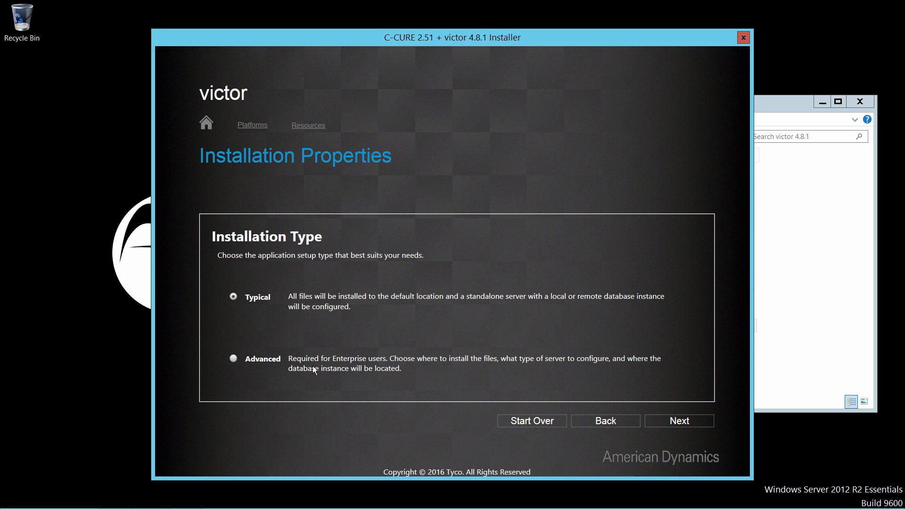
{"action": "left_click", "coordinate": [232, 358]}
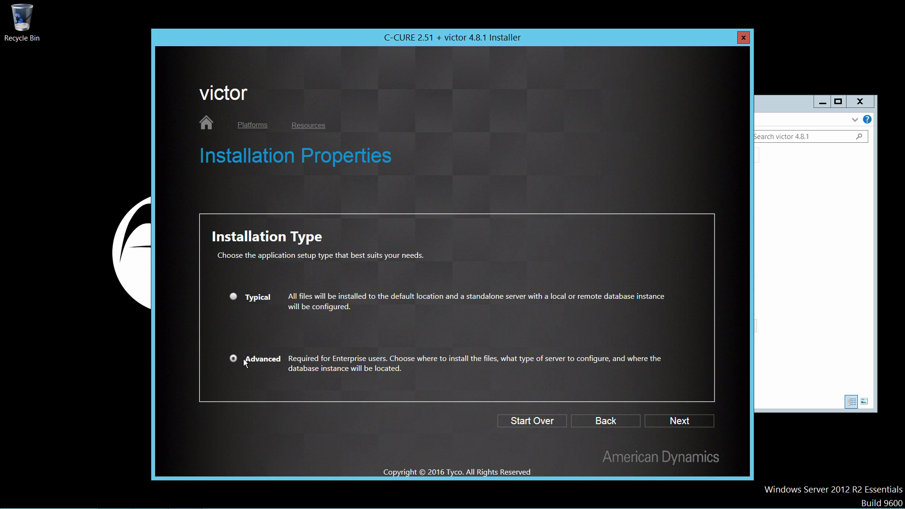
{"action": "mouse_move", "coordinate": [679, 421]}
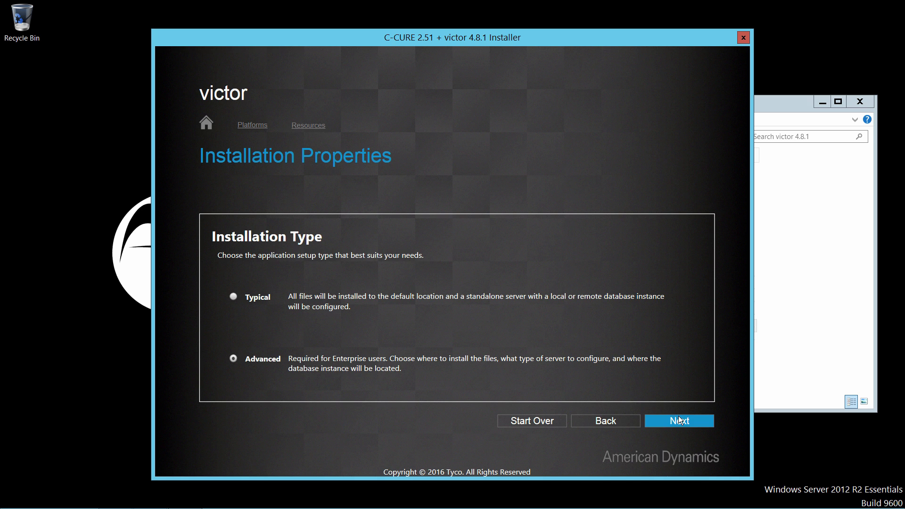
{"action": "left_click", "coordinate": [678, 421]}
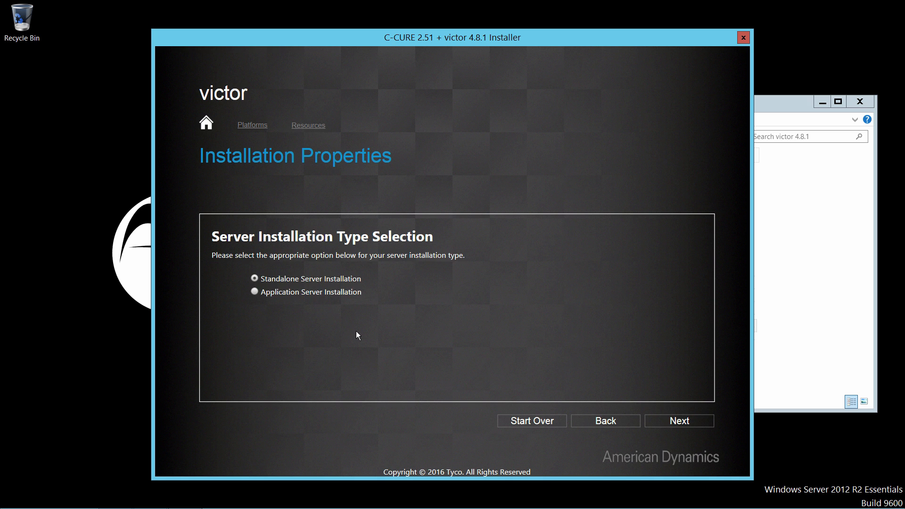
{"action": "left_click", "coordinate": [253, 291]}
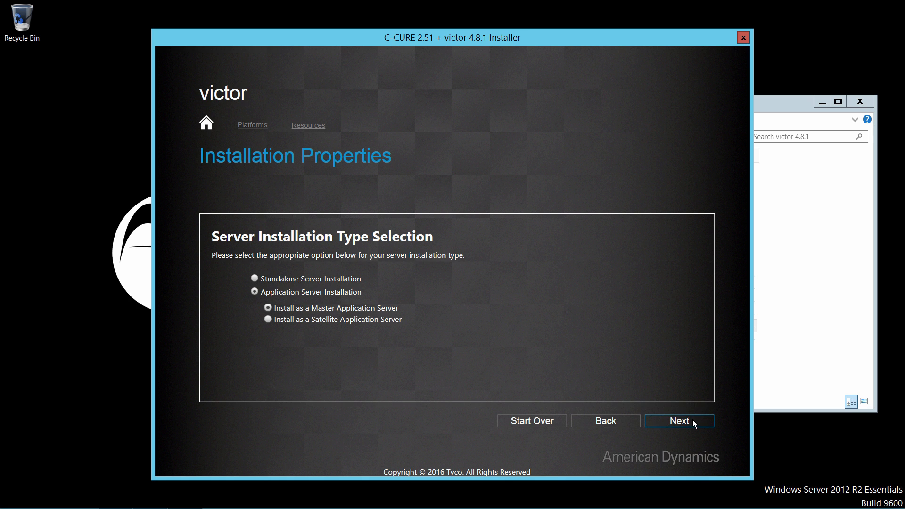
- Fill in the Windows authentication password on the vAS Properties page and accept the properties
{"action": "left_click", "coordinate": [680, 420]}
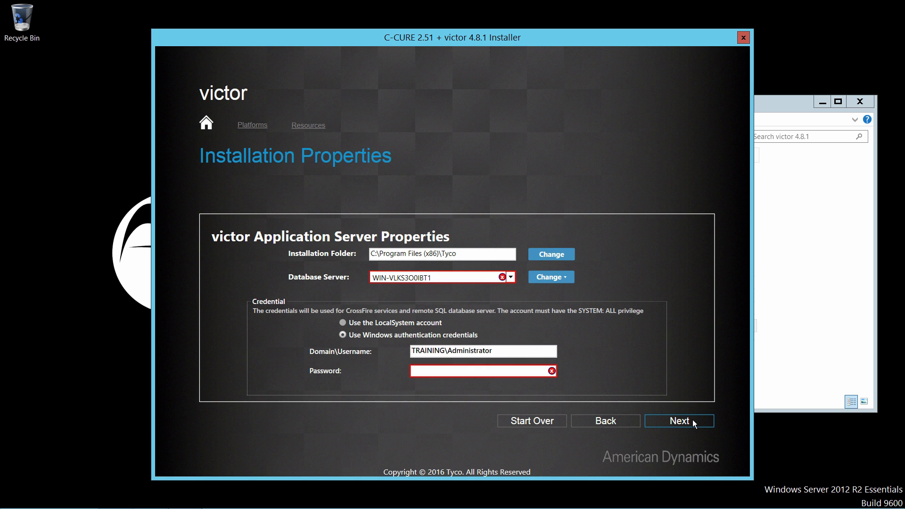
{"action": "left_click", "coordinate": [483, 371]}
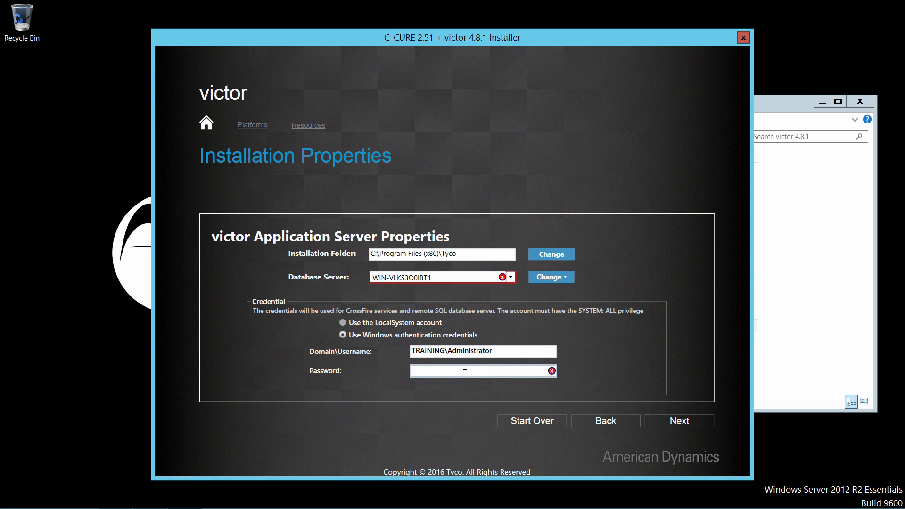
{"action": "type", "text": "password"}
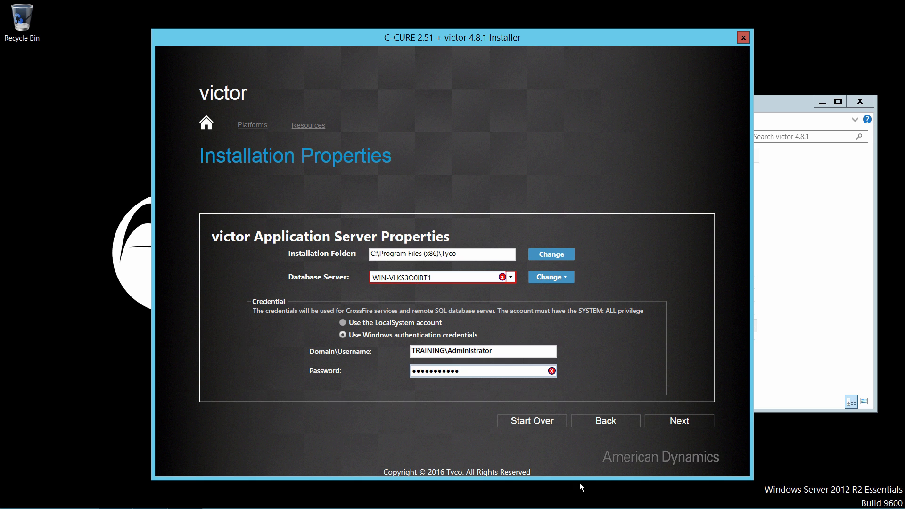
{"action": "left_click", "coordinate": [679, 420]}
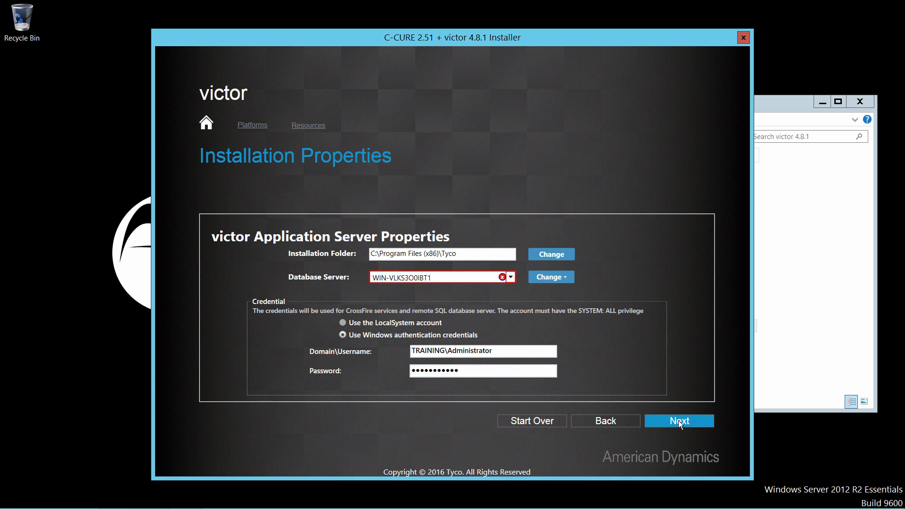
- Proceed to victor Client Installation Properties, keeping This Computer and the default folder
{"action": "left_click", "coordinate": [679, 420]}
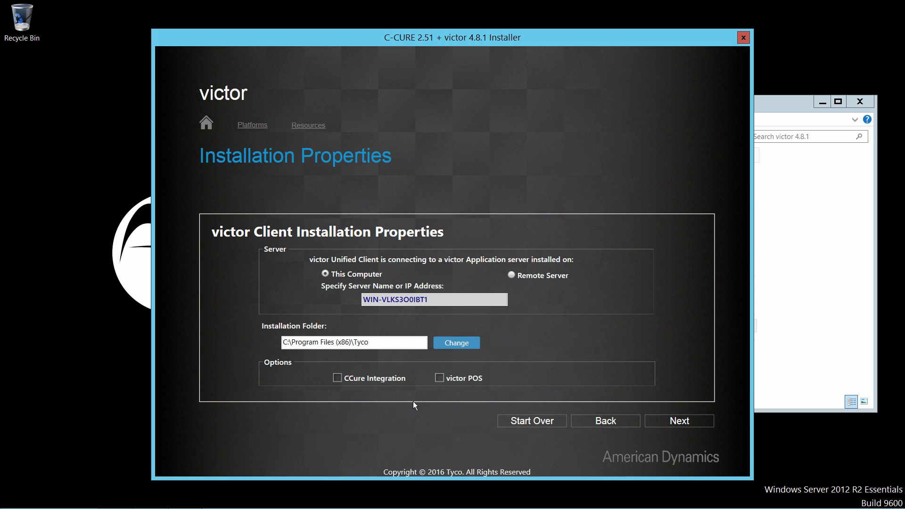
{"action": "mouse_move", "coordinate": [639, 411]}
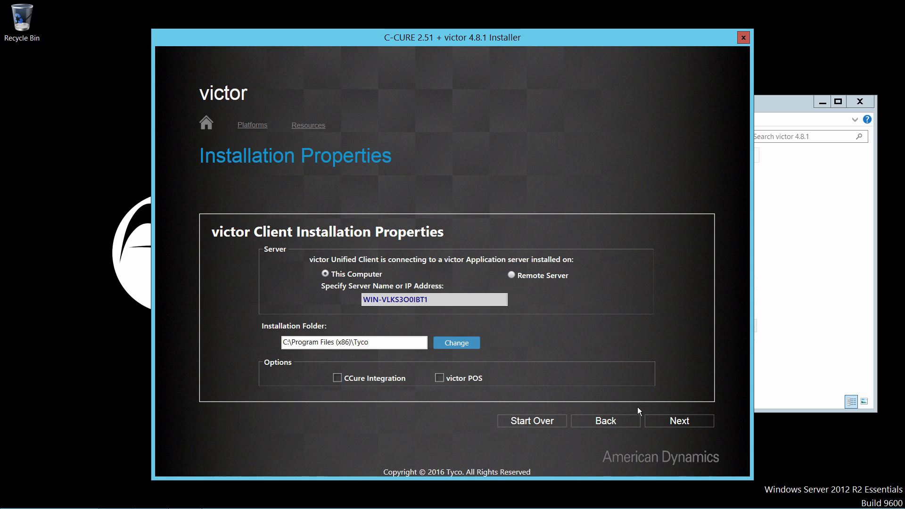
{"action": "mouse_move", "coordinate": [653, 415]}
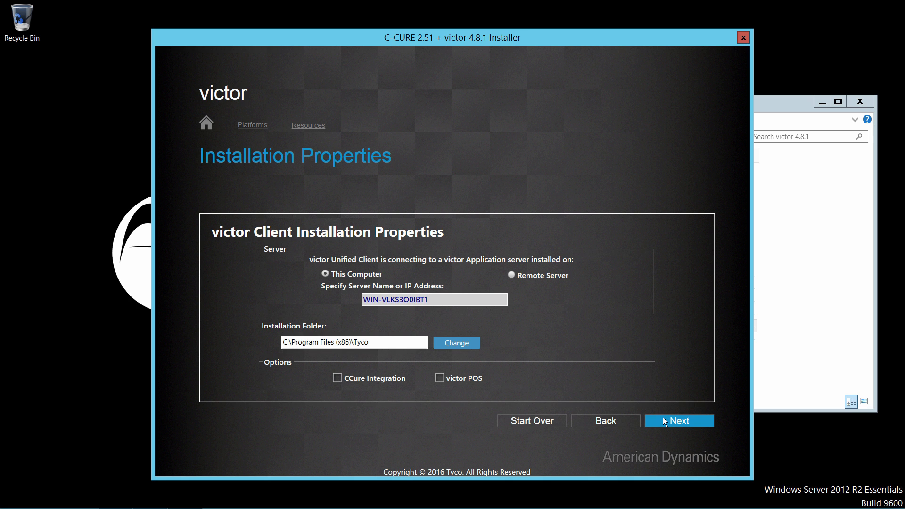
- Accept the client and integration properties to reach the Ready to Install summary
{"action": "left_click", "coordinate": [679, 421]}
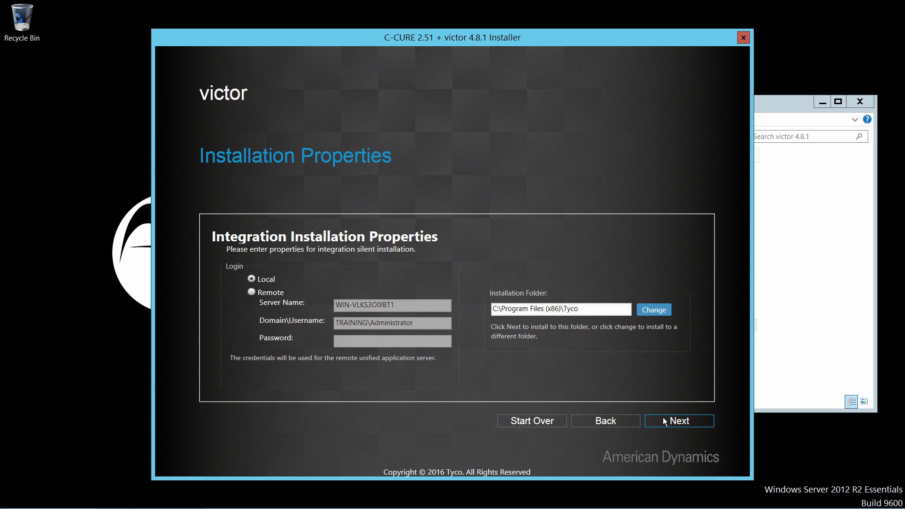
{"action": "left_click", "coordinate": [679, 420]}
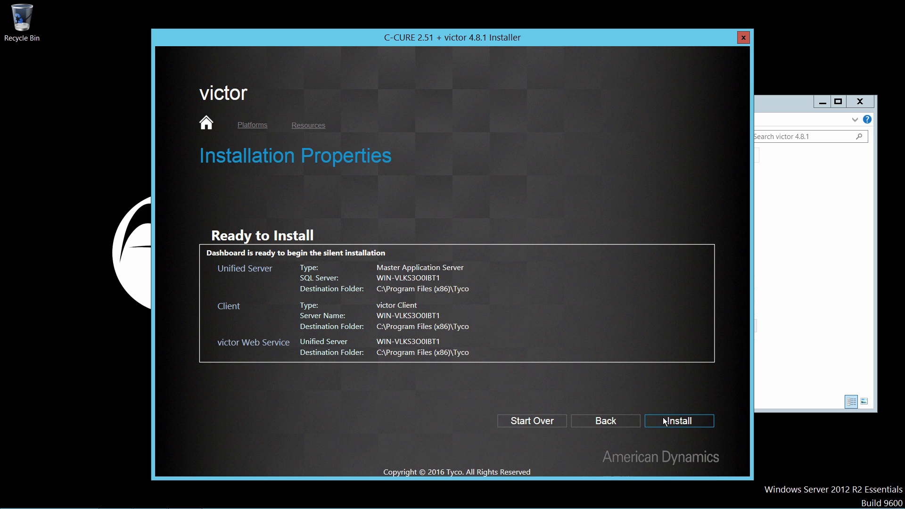
{"action": "mouse_move", "coordinate": [680, 420]}
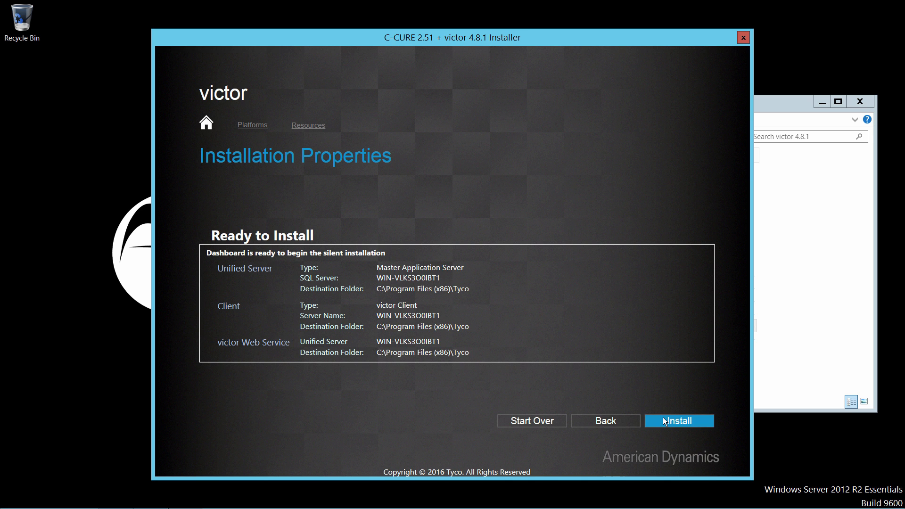
- Start the installation and begin installing prerequisites, beginning with Visual C++ 2008 SP1 Redist (x86)
{"action": "left_click", "coordinate": [679, 420]}
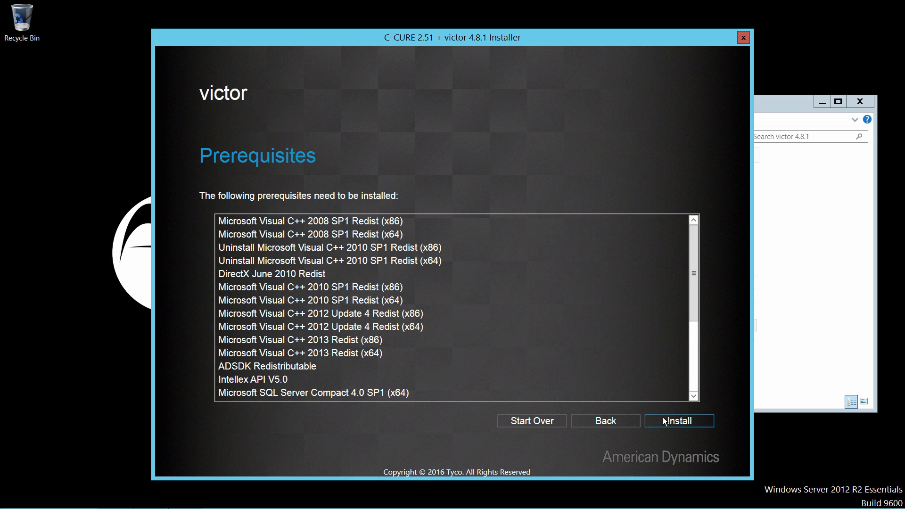
{"action": "left_click", "coordinate": [678, 421]}
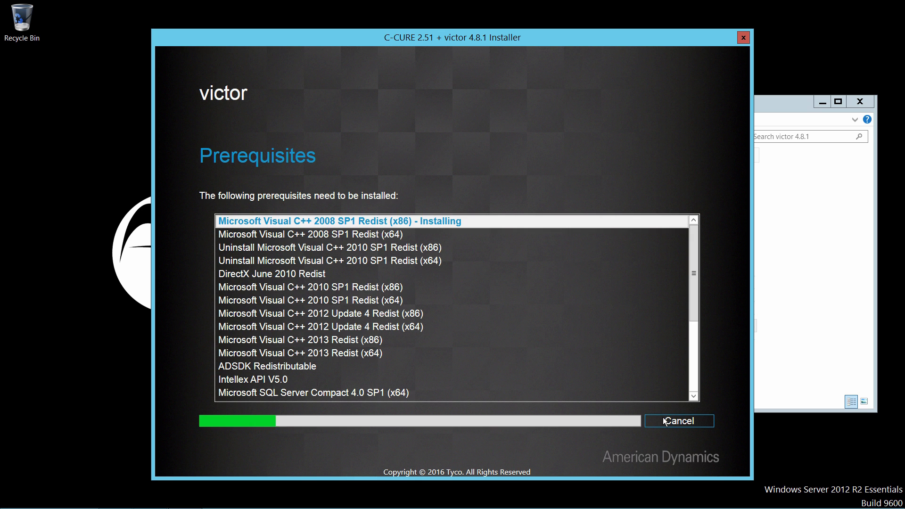